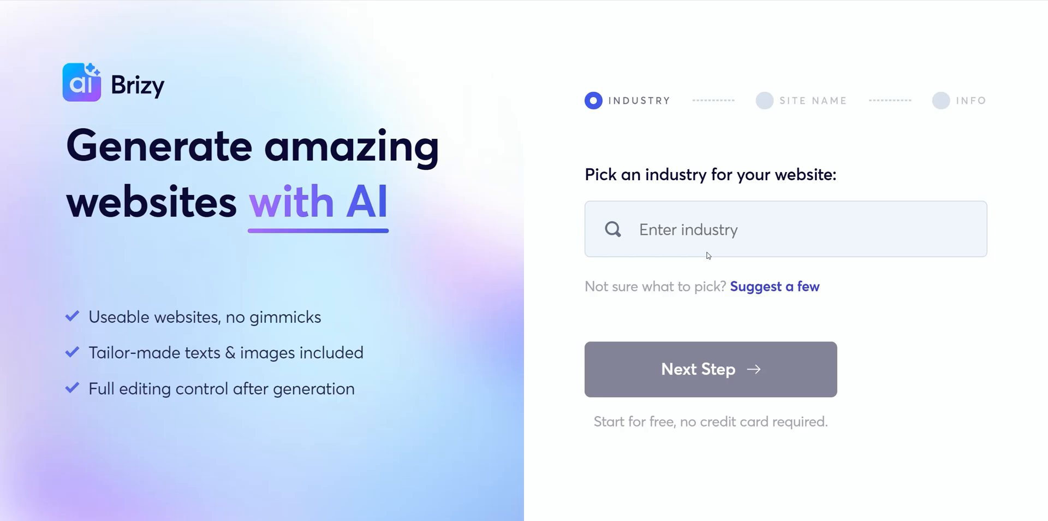
Scroll through the sample audio production site, then reach the generator's Enter industry field
click(710, 368)
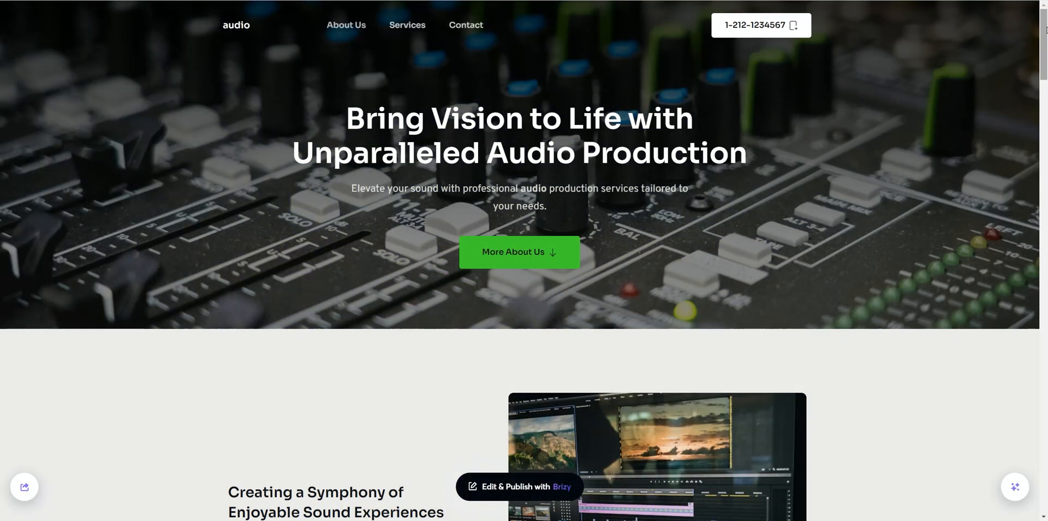
scroll(down, 3)
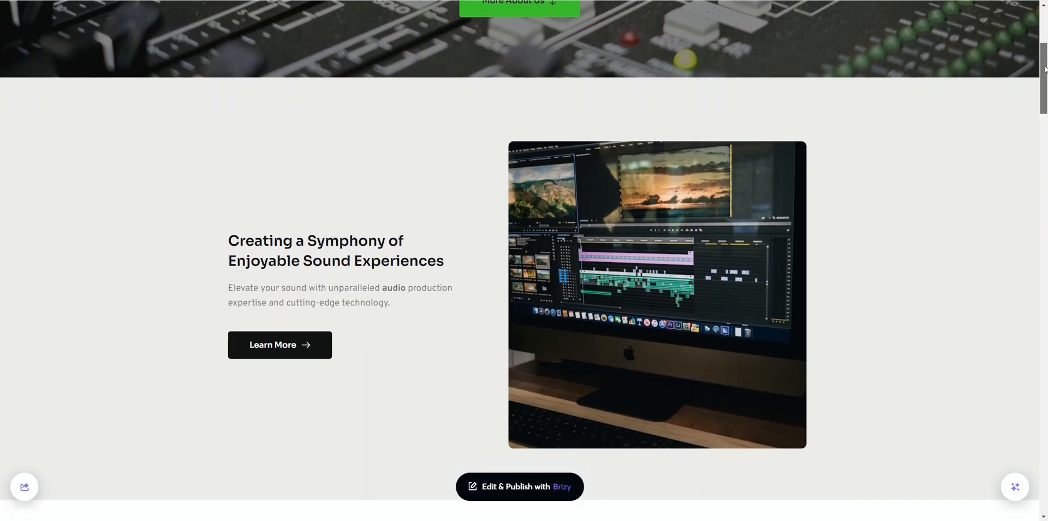
scroll(down, 3)
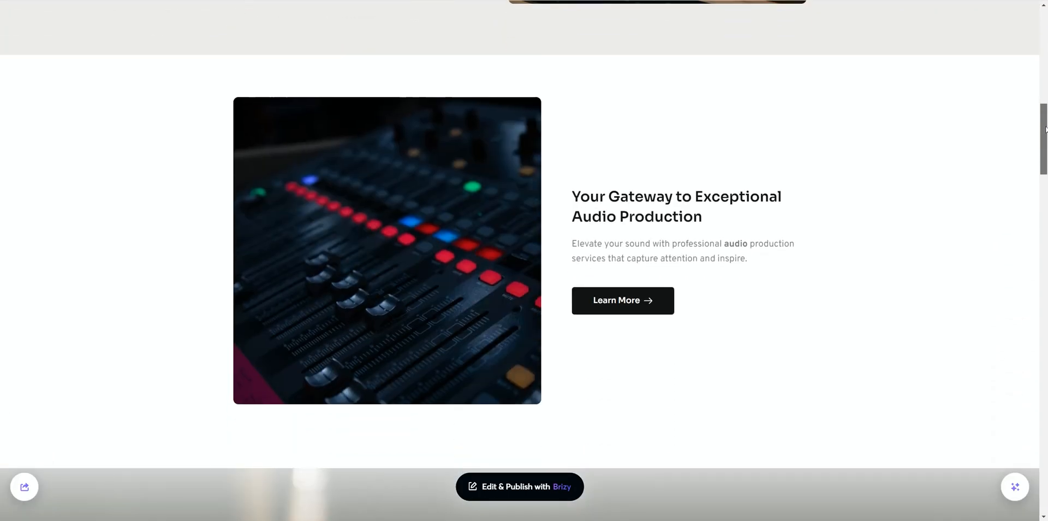
scroll(down, 3)
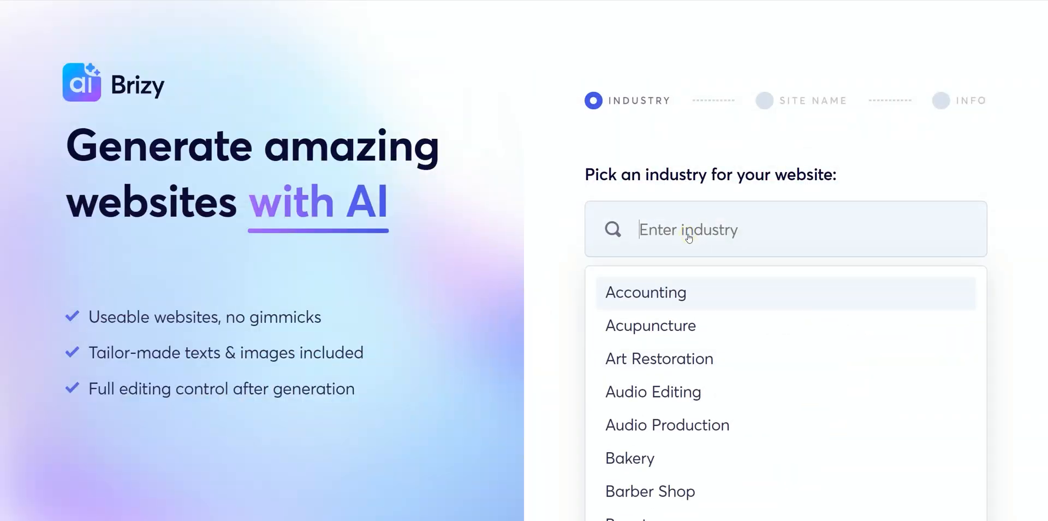
Search the industry list for Wedding and choose it as the site's industry
scroll(down, 3)
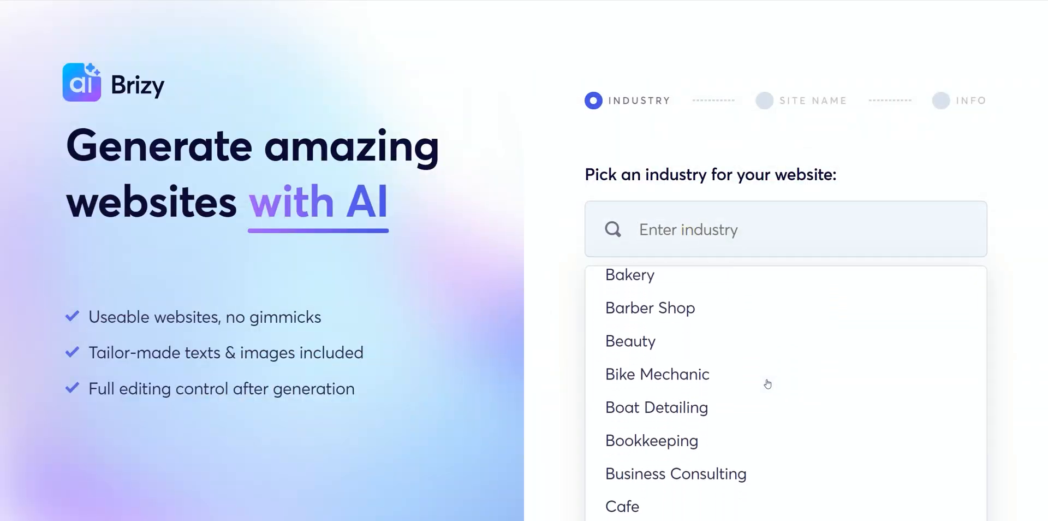
scroll(down, 3)
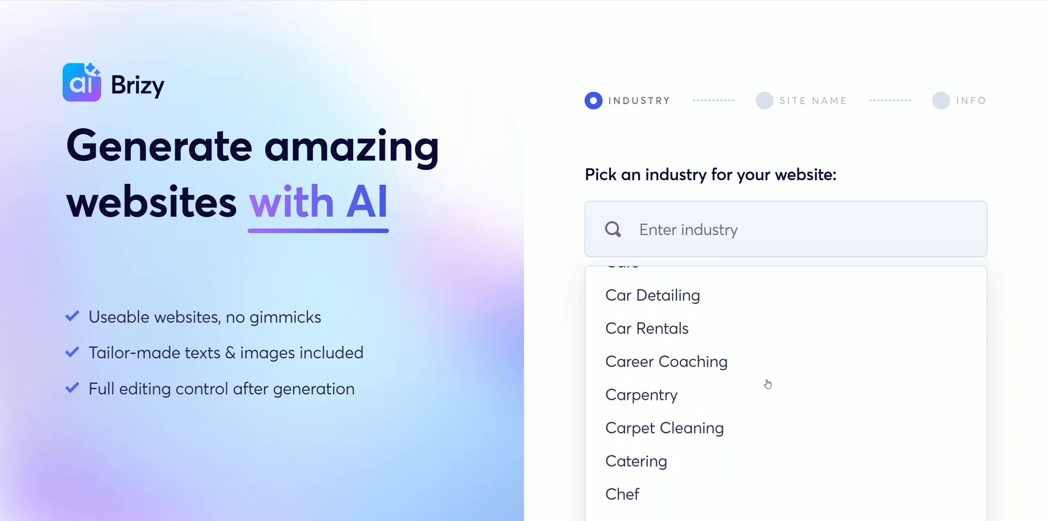
text(Wedding)
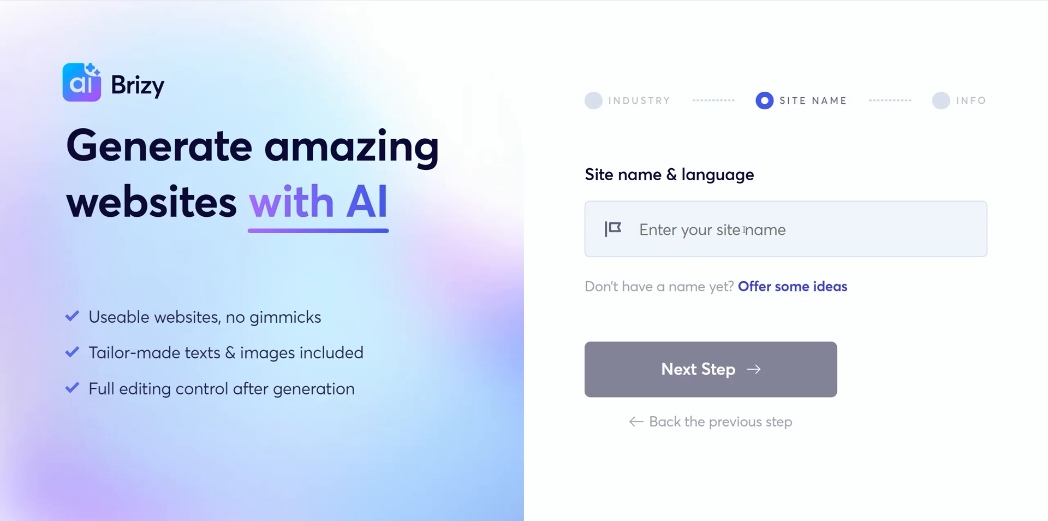
Pick Enchanted Experiences from the suggested site names and continue to business details
click(792, 286)
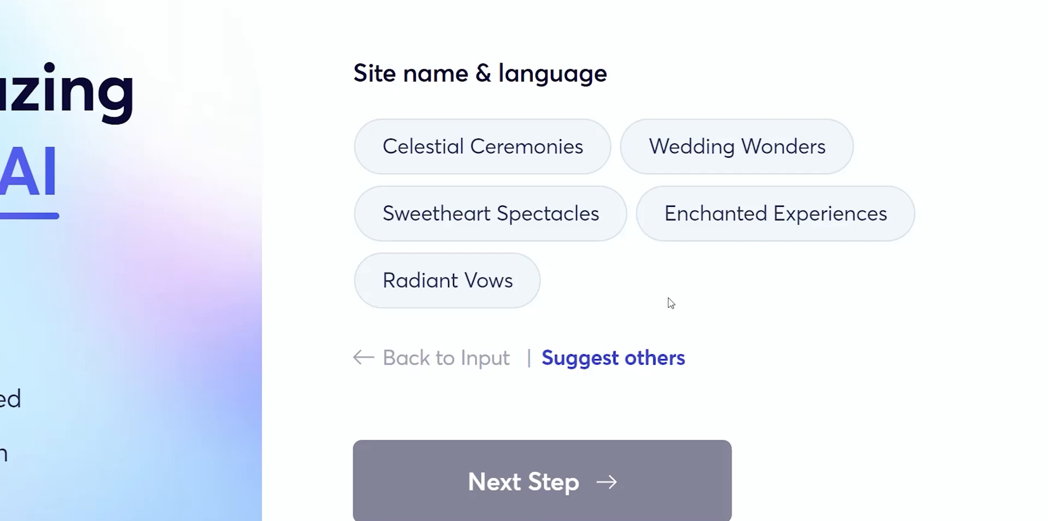
click(775, 213)
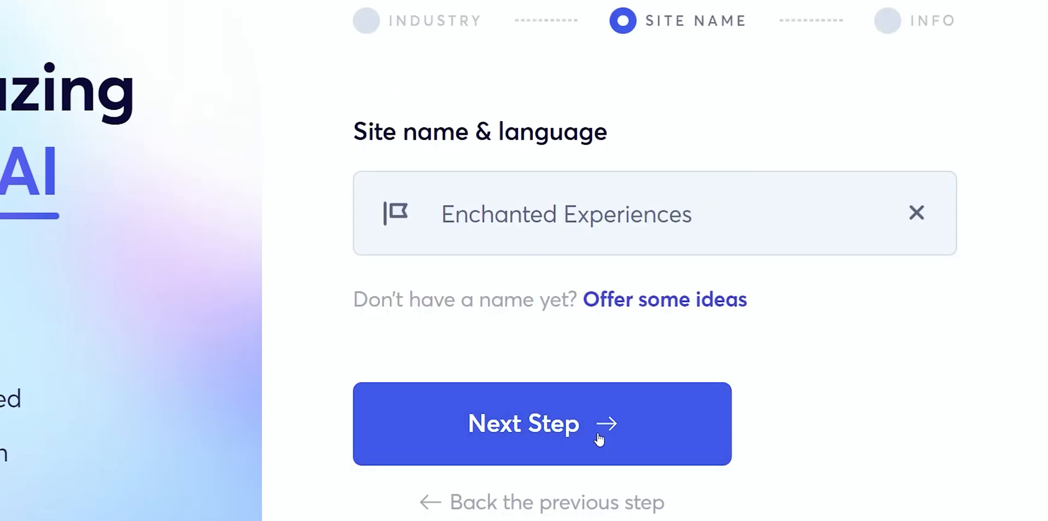
click(541, 423)
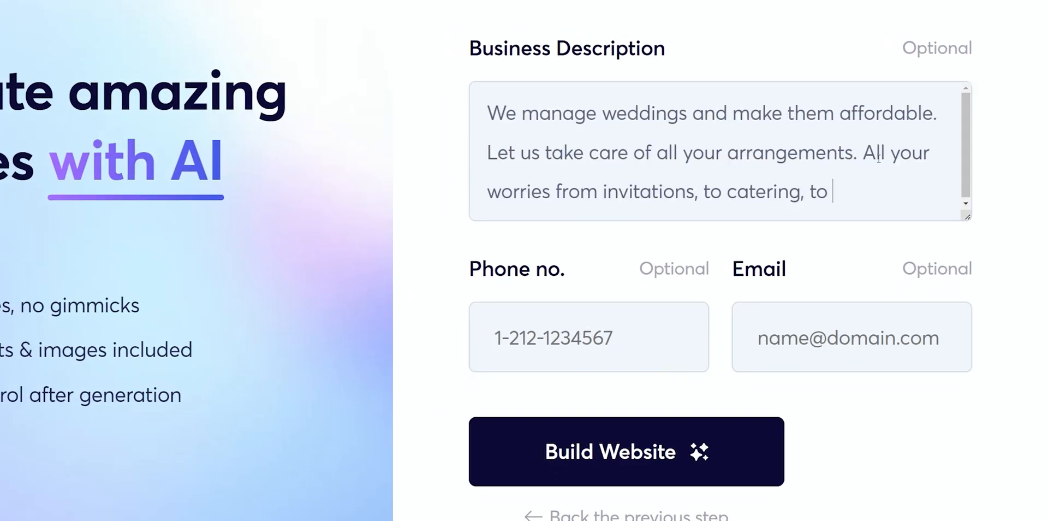
Complete the description with 'photographers' and build the Enchanted Experiences website
text(photographe)
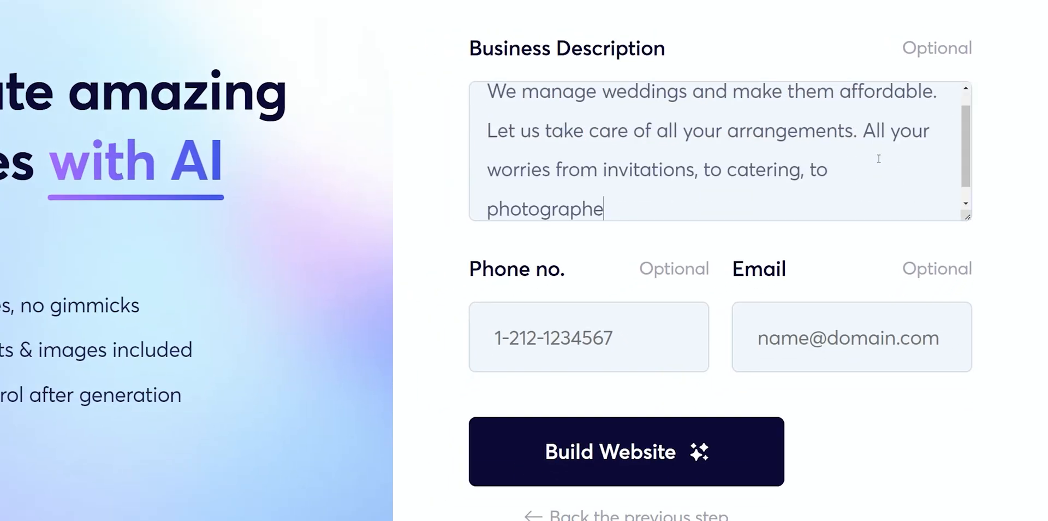
text(rs become ours.)
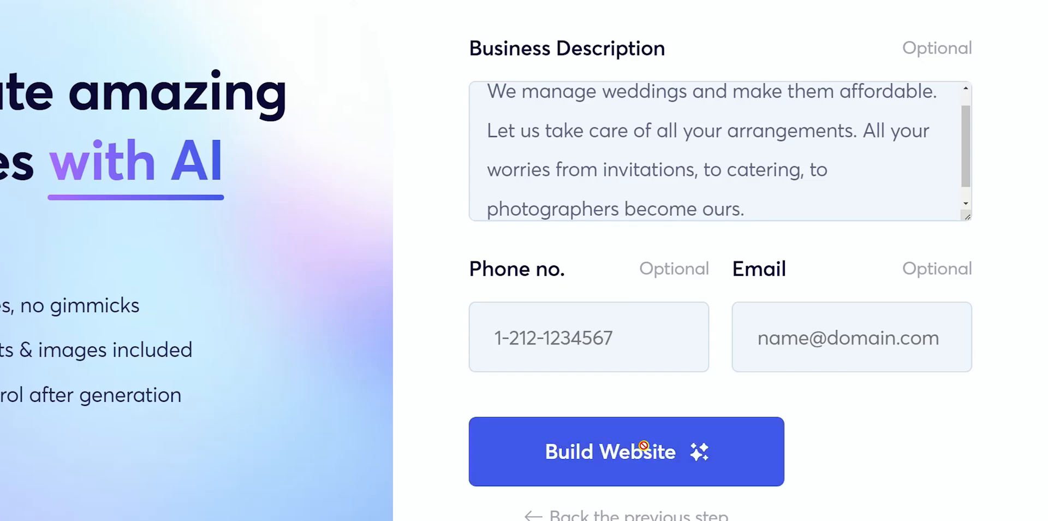
click(625, 451)
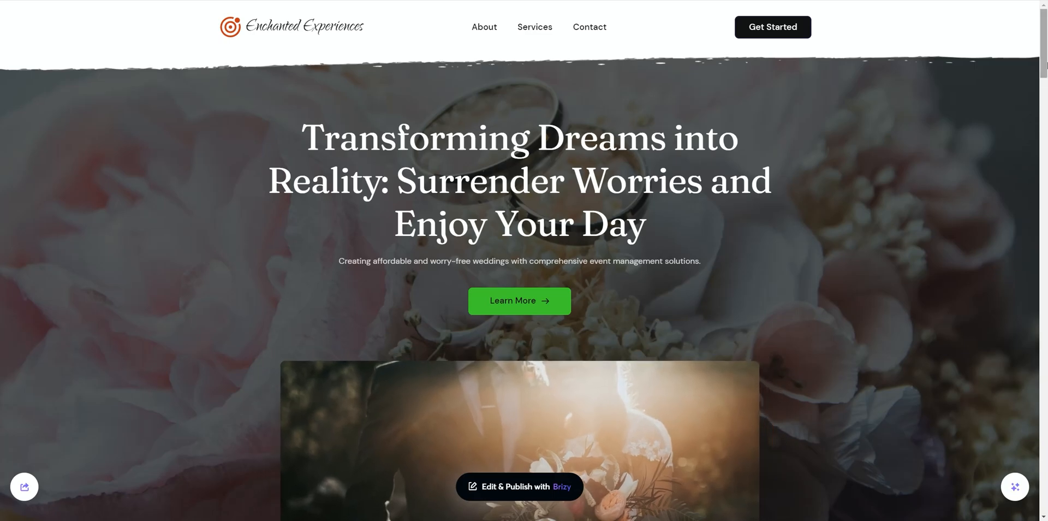
scroll(down, 3)
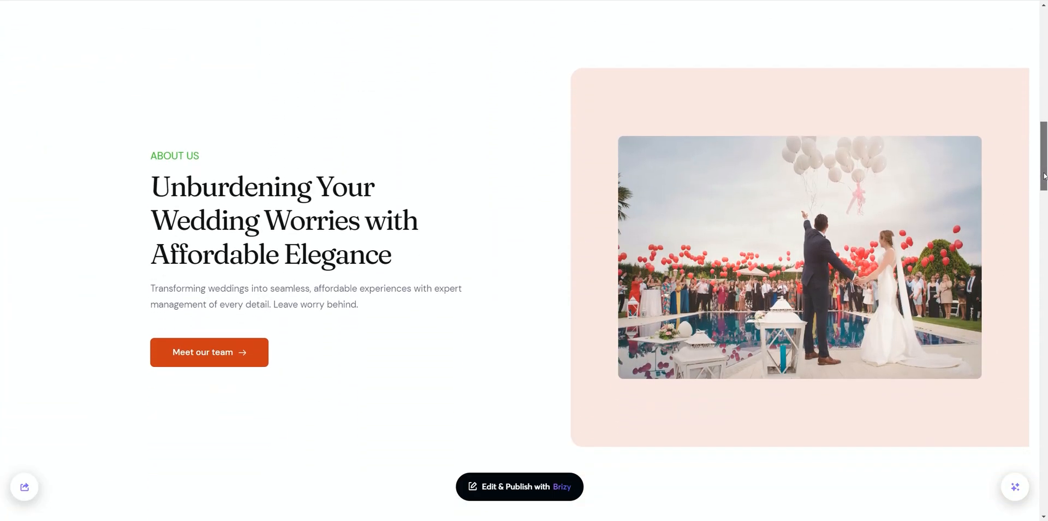
scroll(down, 3)
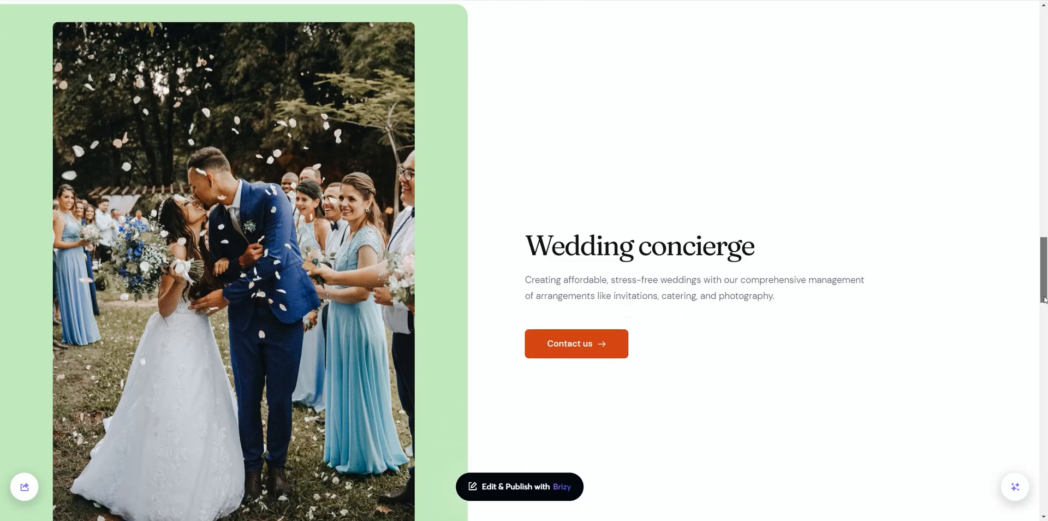
scroll(up, 3)
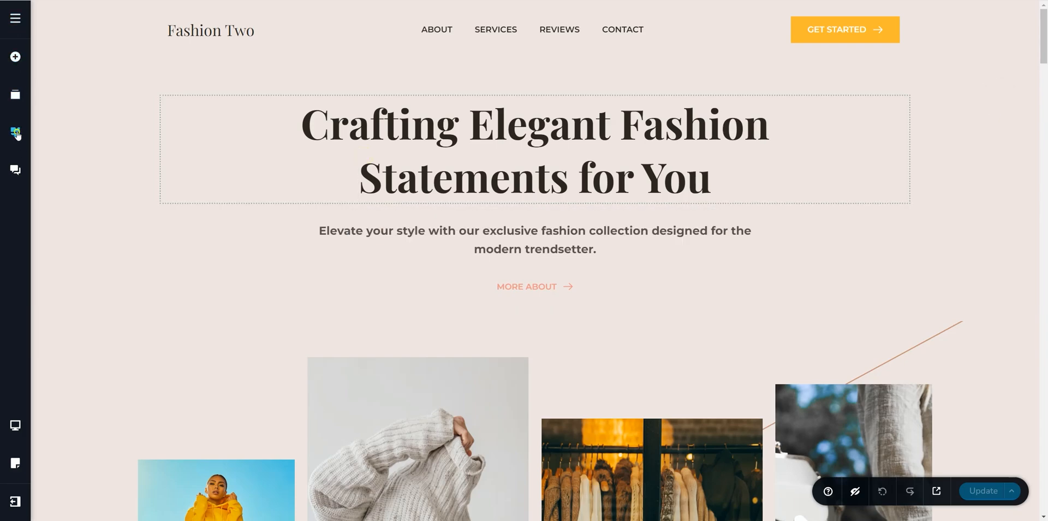
click(14, 132)
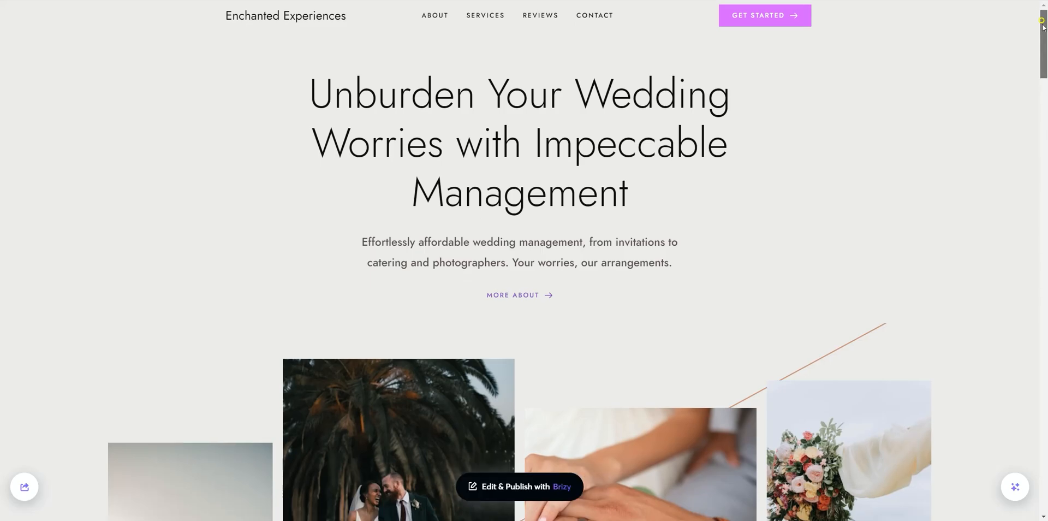
scroll(down, 3)
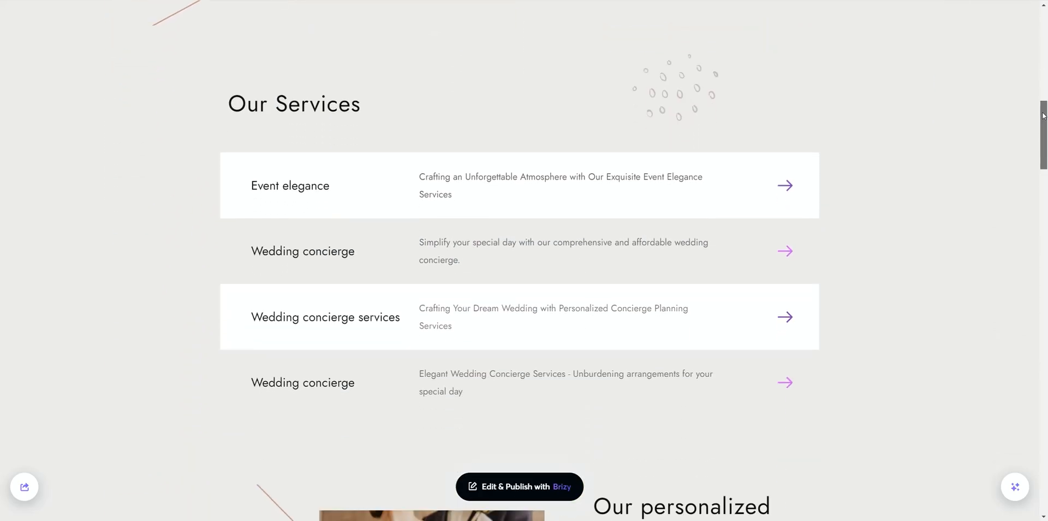
scroll(down, 3)
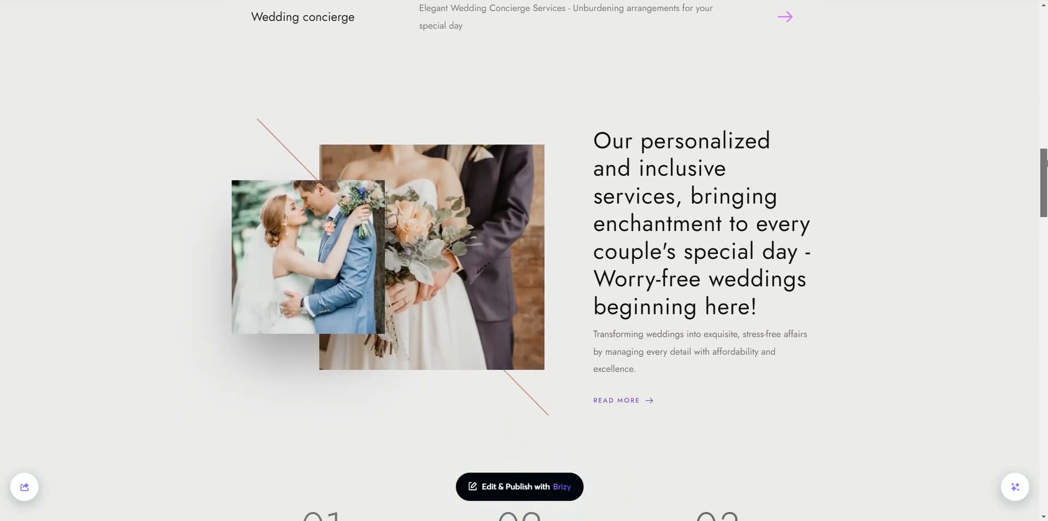
scroll(down, 3)
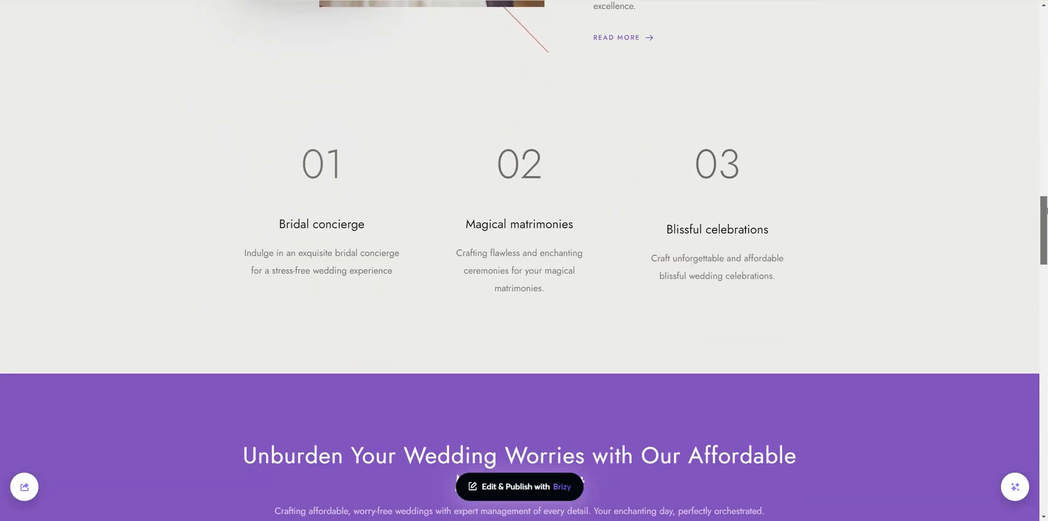